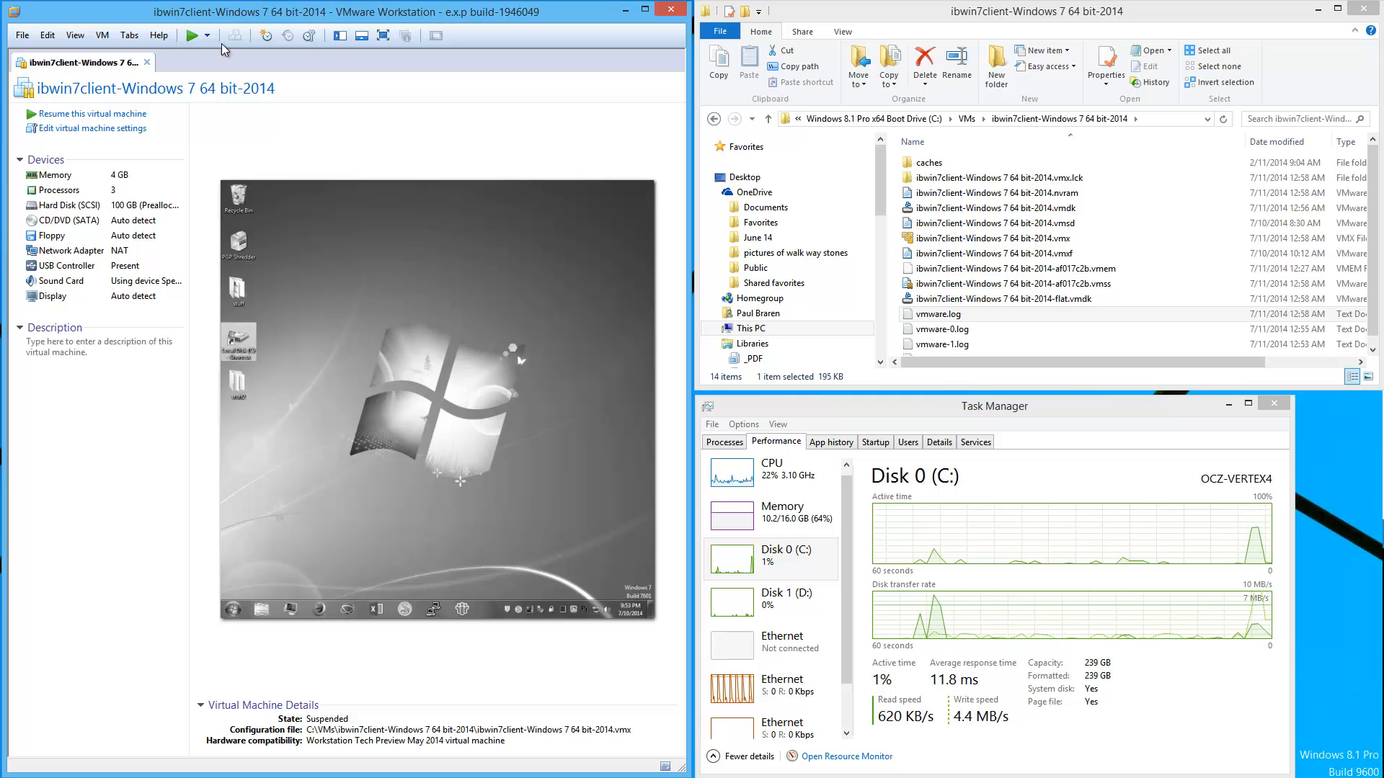
- View the VMware Workstation build number in the About dialog and dismiss it
{"action": "left_click", "coordinate": [158, 34]}
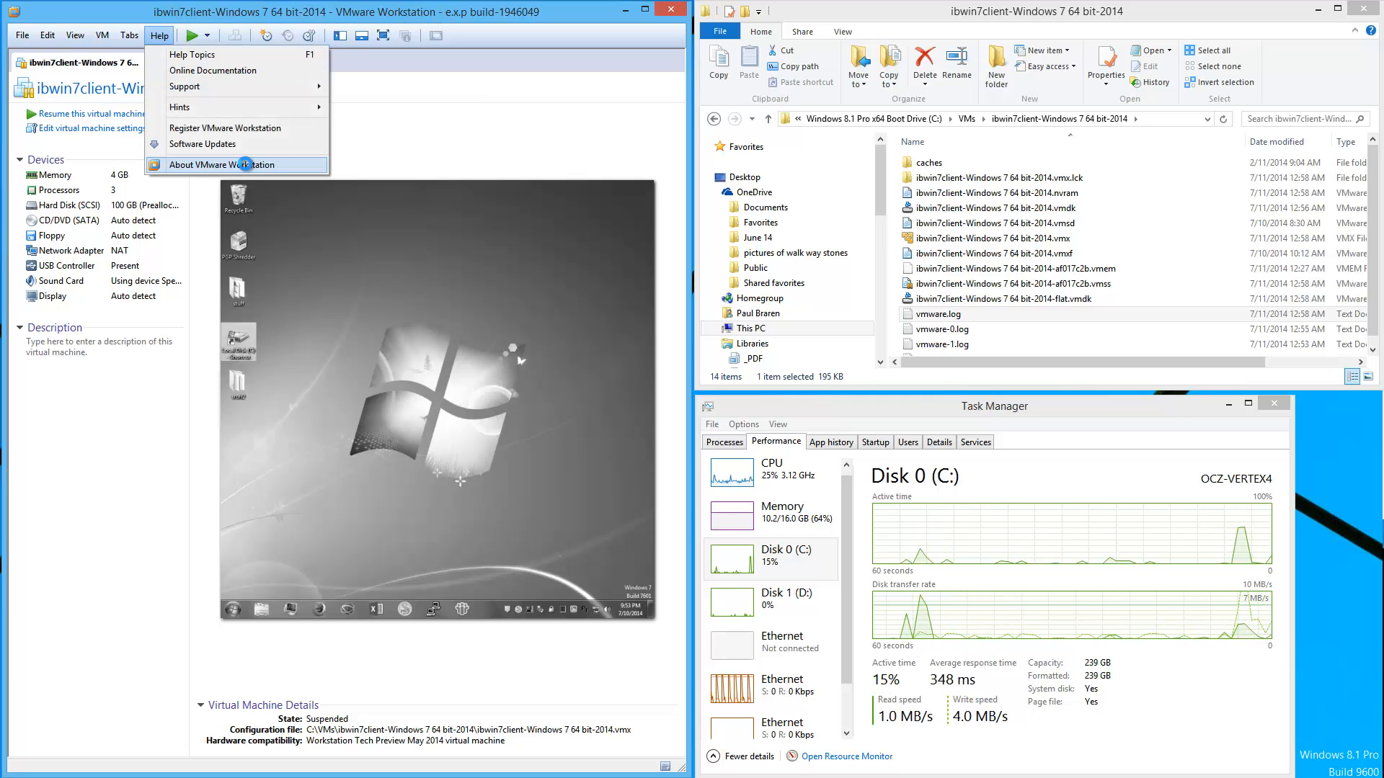
{"action": "left_click", "coordinate": [221, 164]}
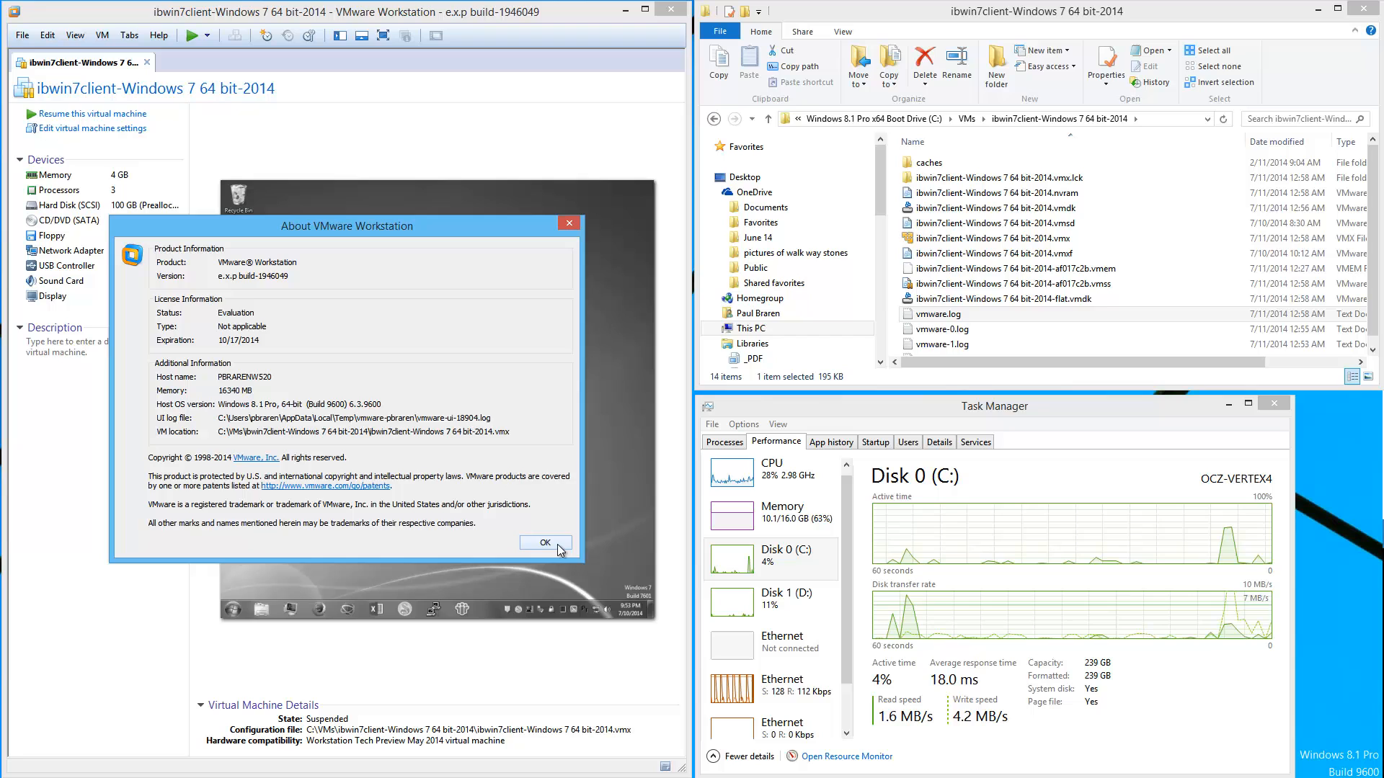
{"action": "left_click", "coordinate": [545, 542]}
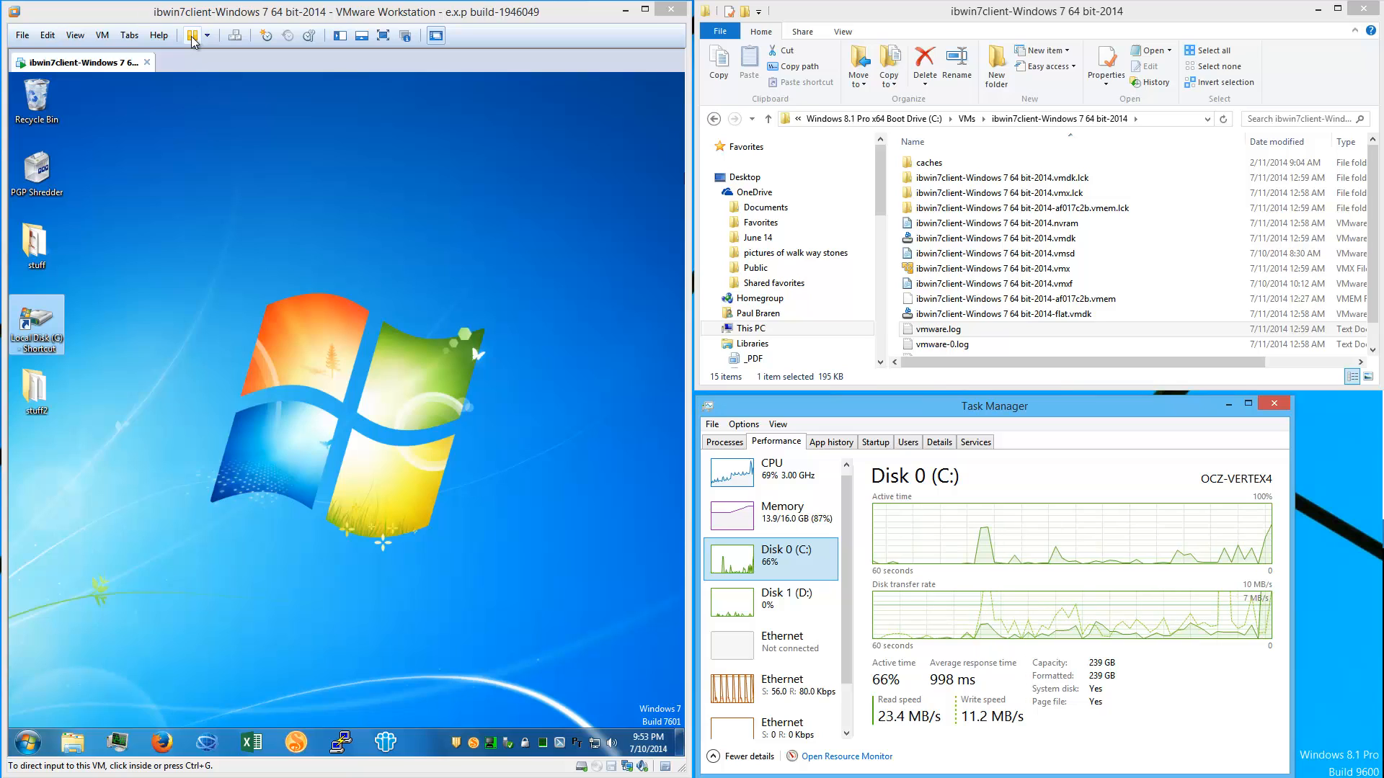
- Suspend the running Windows 7 VM, then start resuming it from the toolbar
{"action": "left_click", "coordinate": [191, 34]}
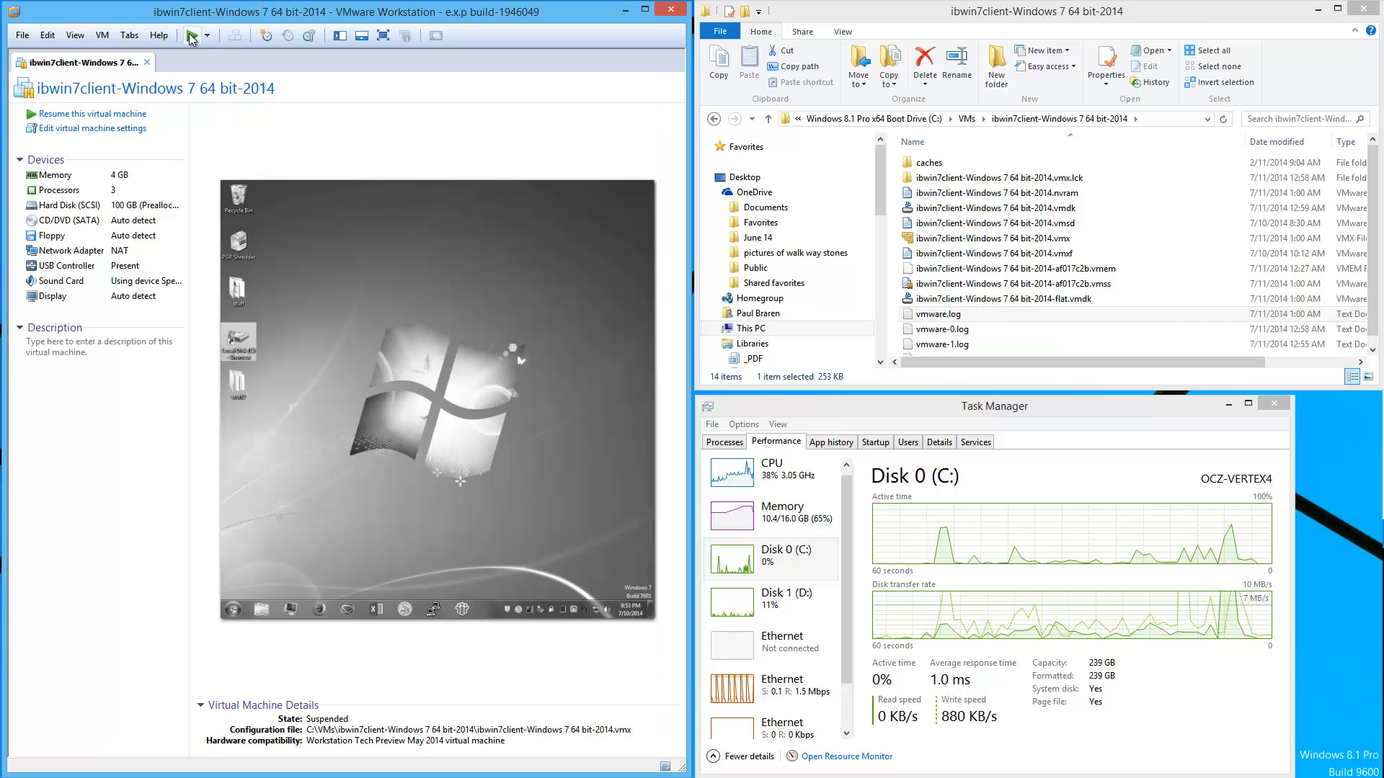
{"action": "mouse_move", "coordinate": [190, 36]}
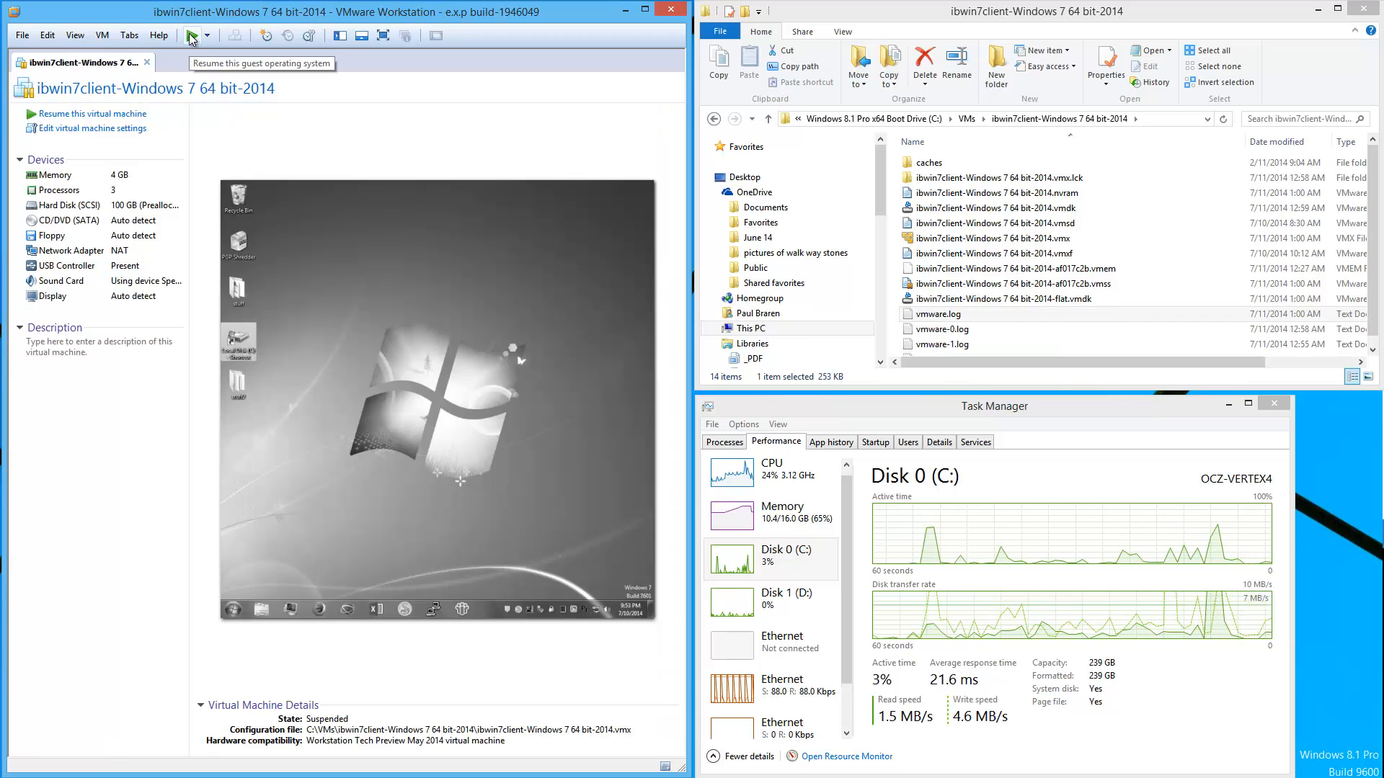
{"action": "left_click", "coordinate": [191, 35]}
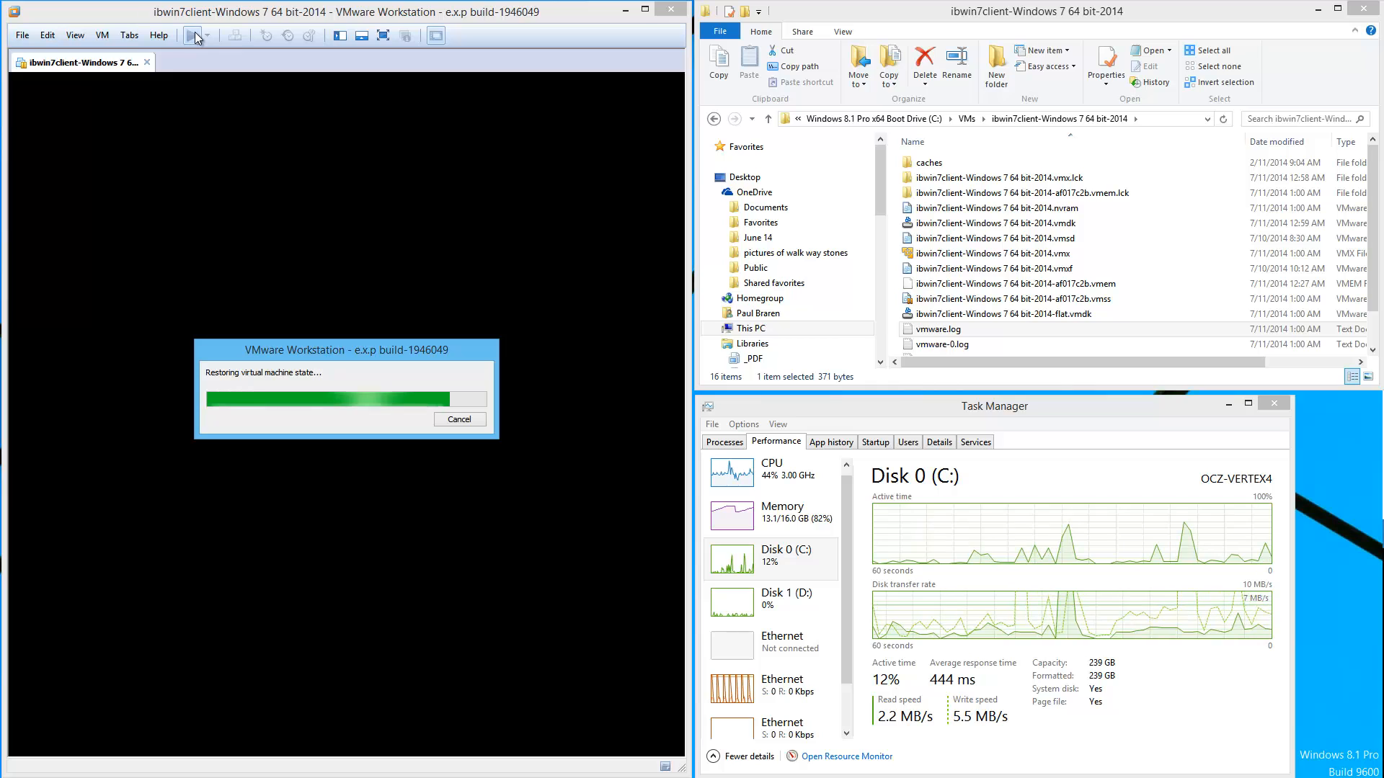
- Confirm vmware.log's first line ends with option=BETA in Notepad, then close it
{"action": "left_click", "coordinate": [788, 254]}
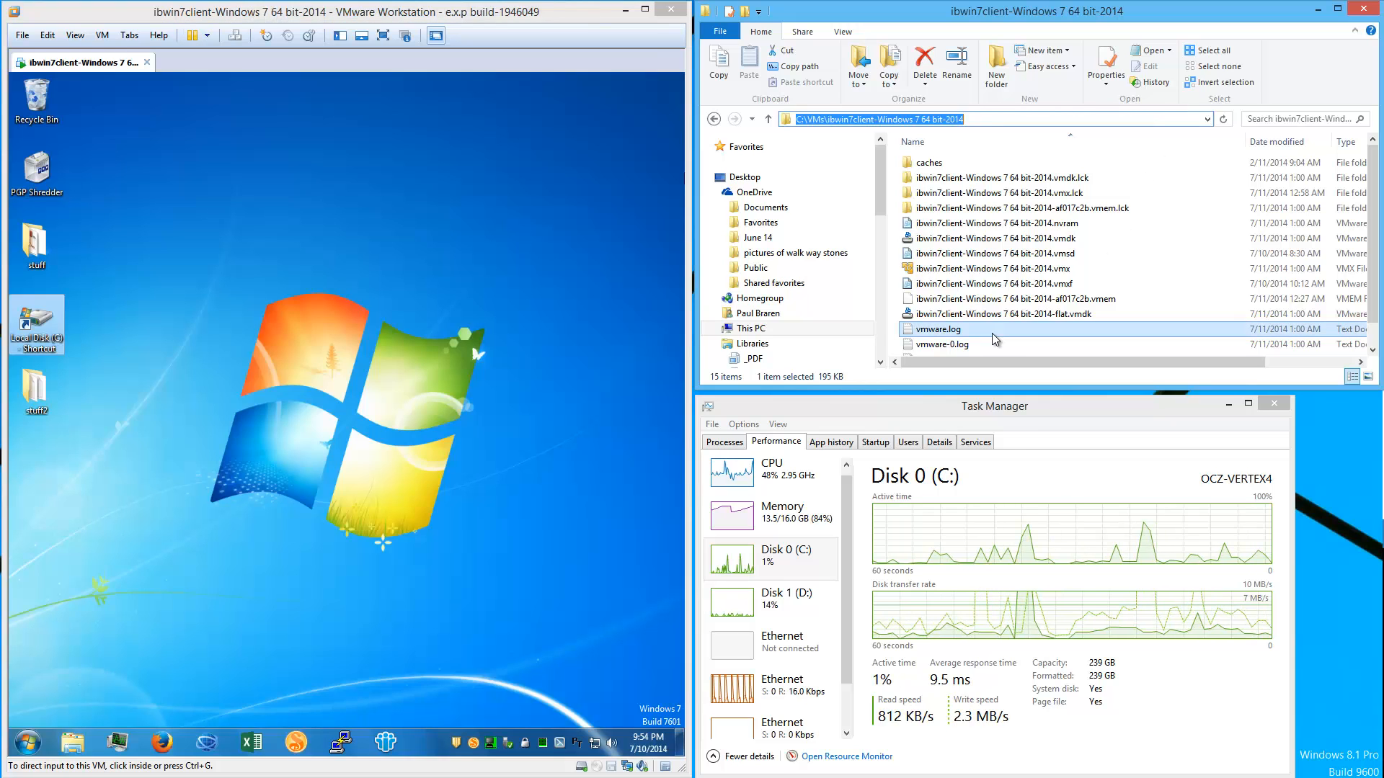
{"action": "double_click", "coordinate": [936, 328]}
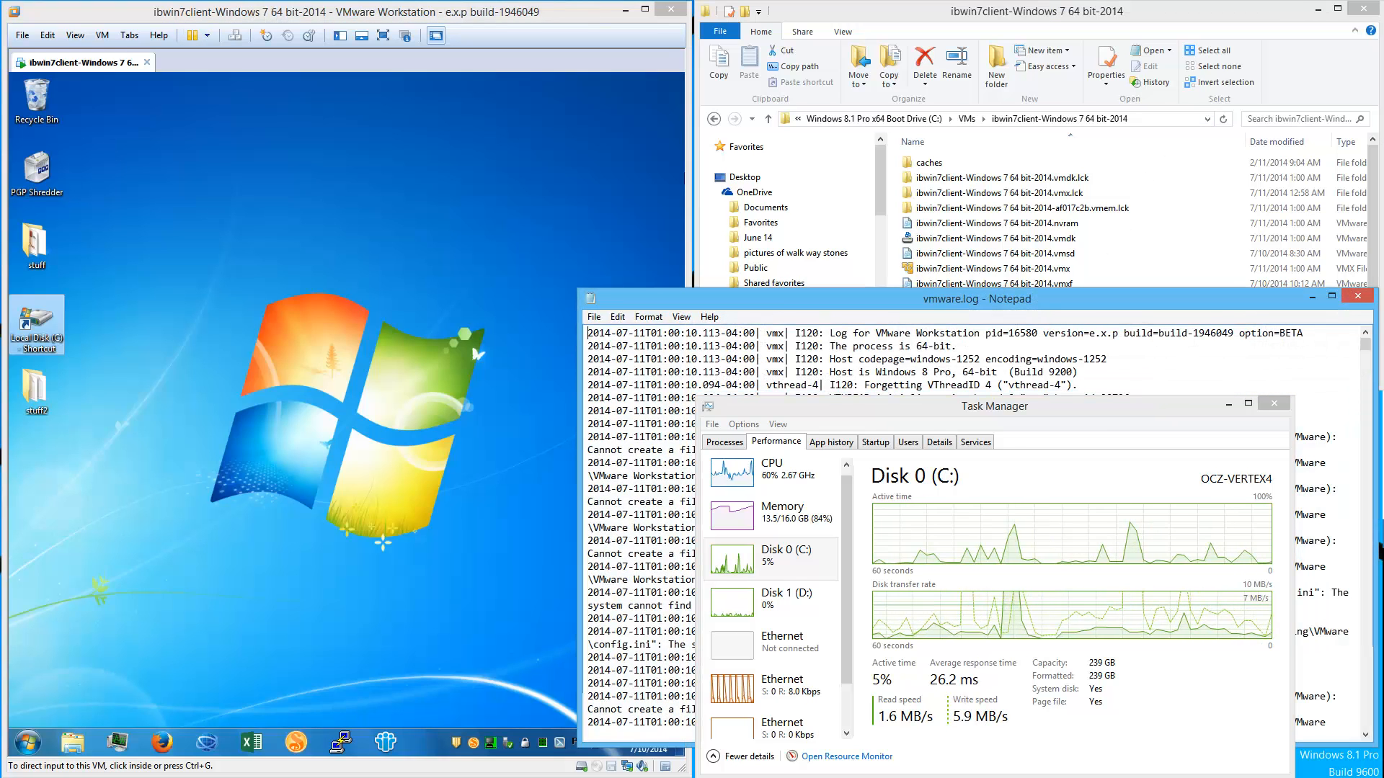
{"action": "double_click", "coordinate": [1272, 333]}
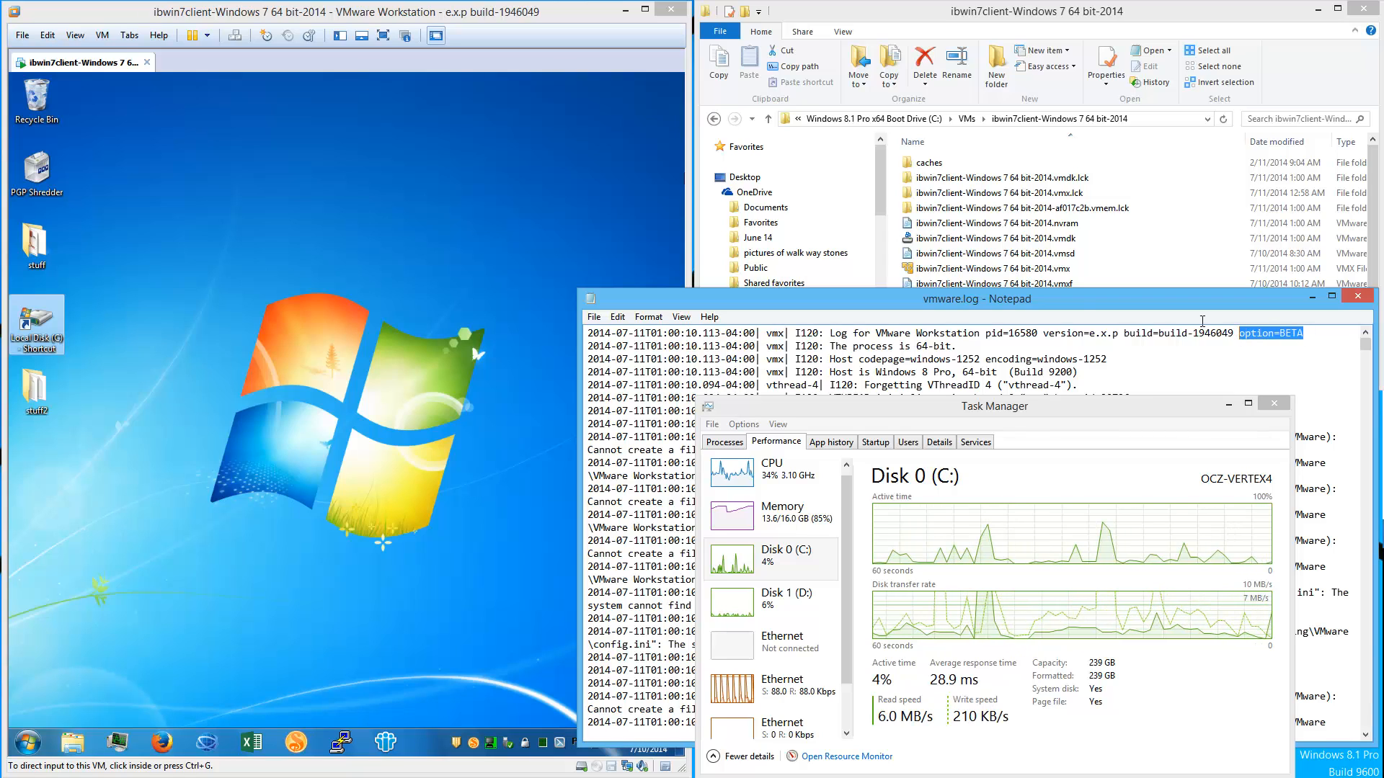
{"action": "mouse_move", "coordinate": [392, 242]}
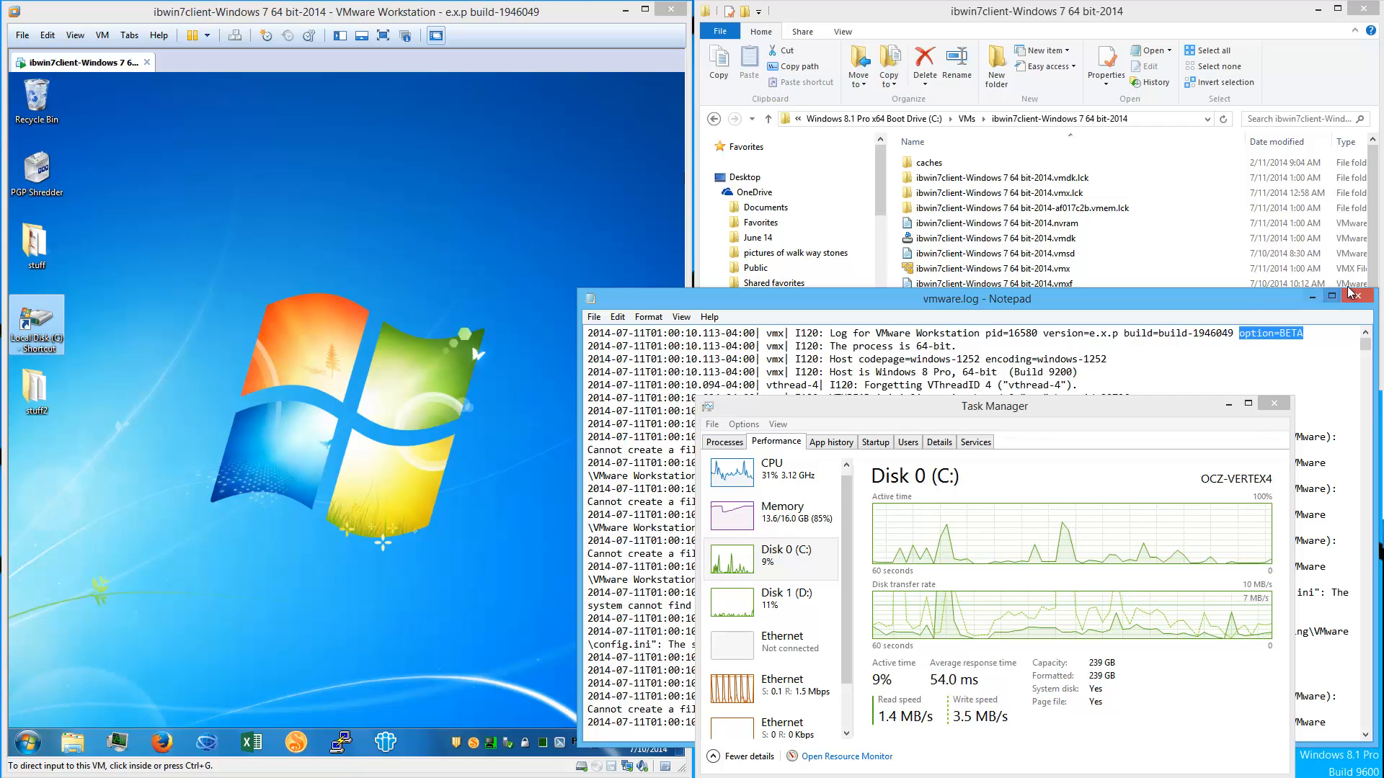
{"action": "left_click", "coordinate": [1371, 296]}
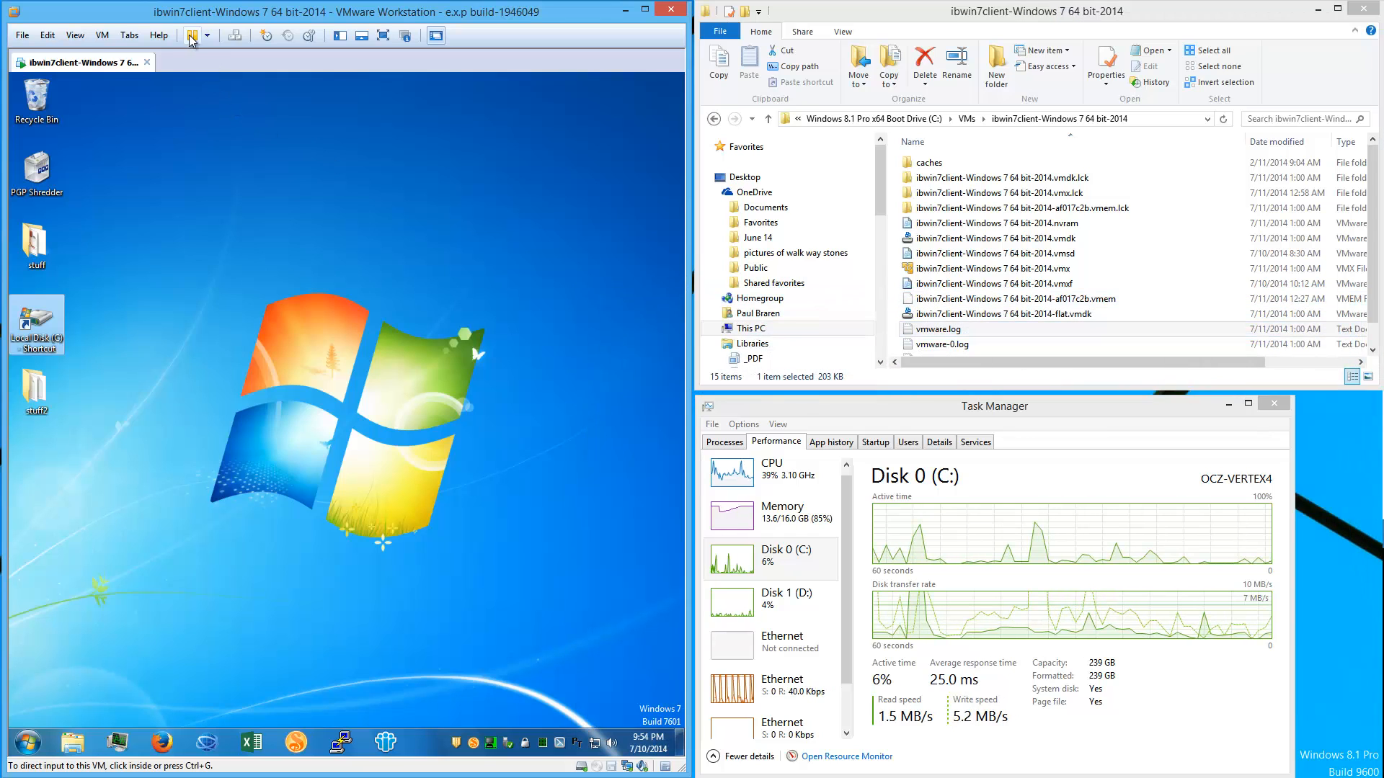
- Suspend the Windows 7 VM and close VMware Workstation
{"action": "left_click", "coordinate": [190, 35]}
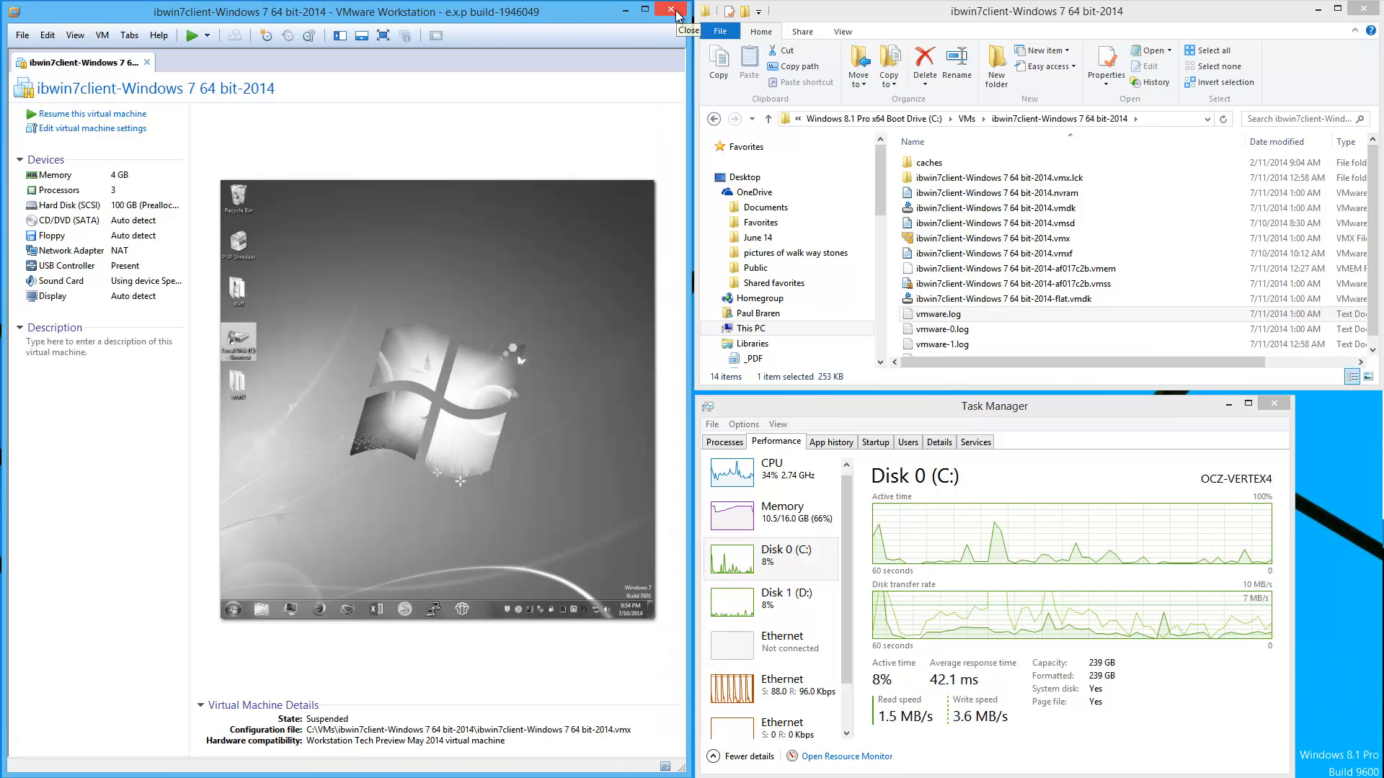
{"action": "left_click", "coordinate": [672, 11]}
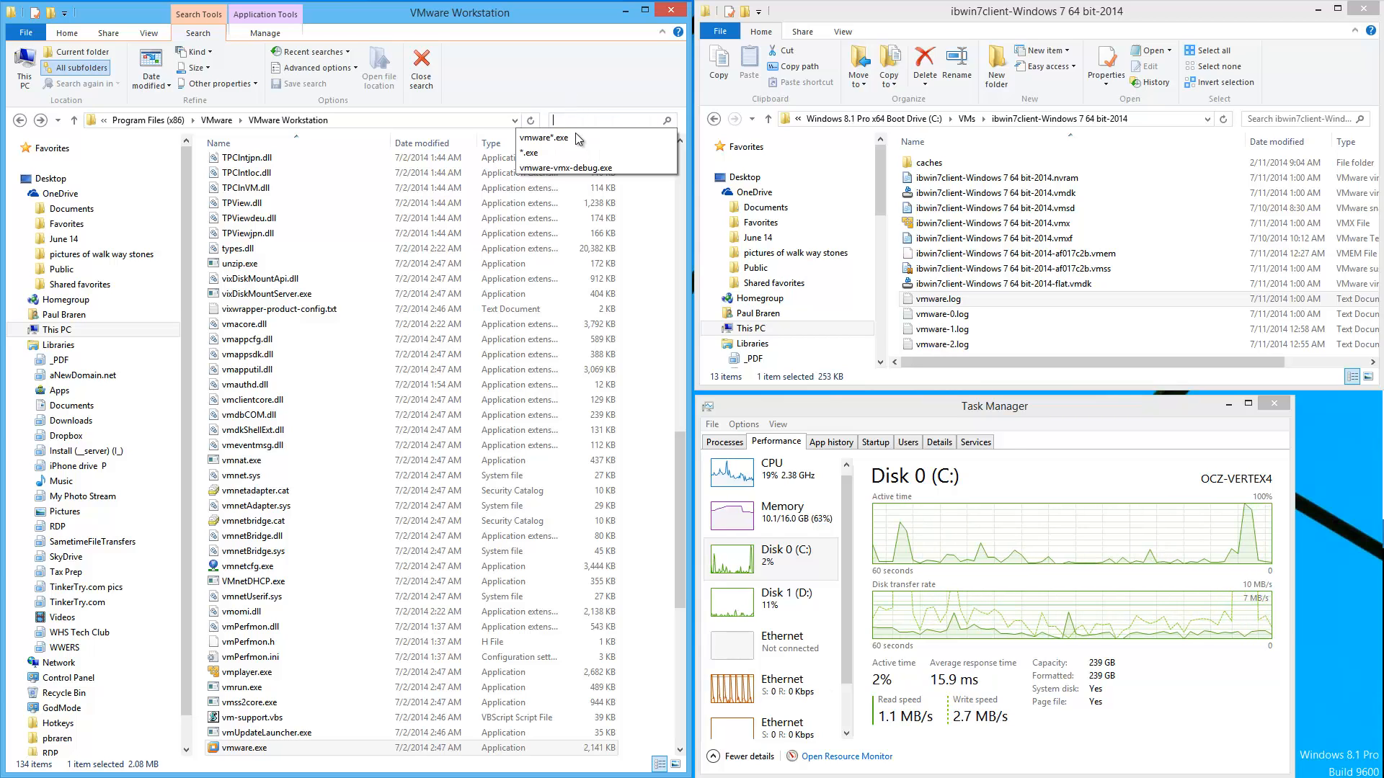
- Find vmware-vmx-debug.exe among the install folder's vmware executables and start renaming it
{"action": "left_click", "coordinate": [550, 137]}
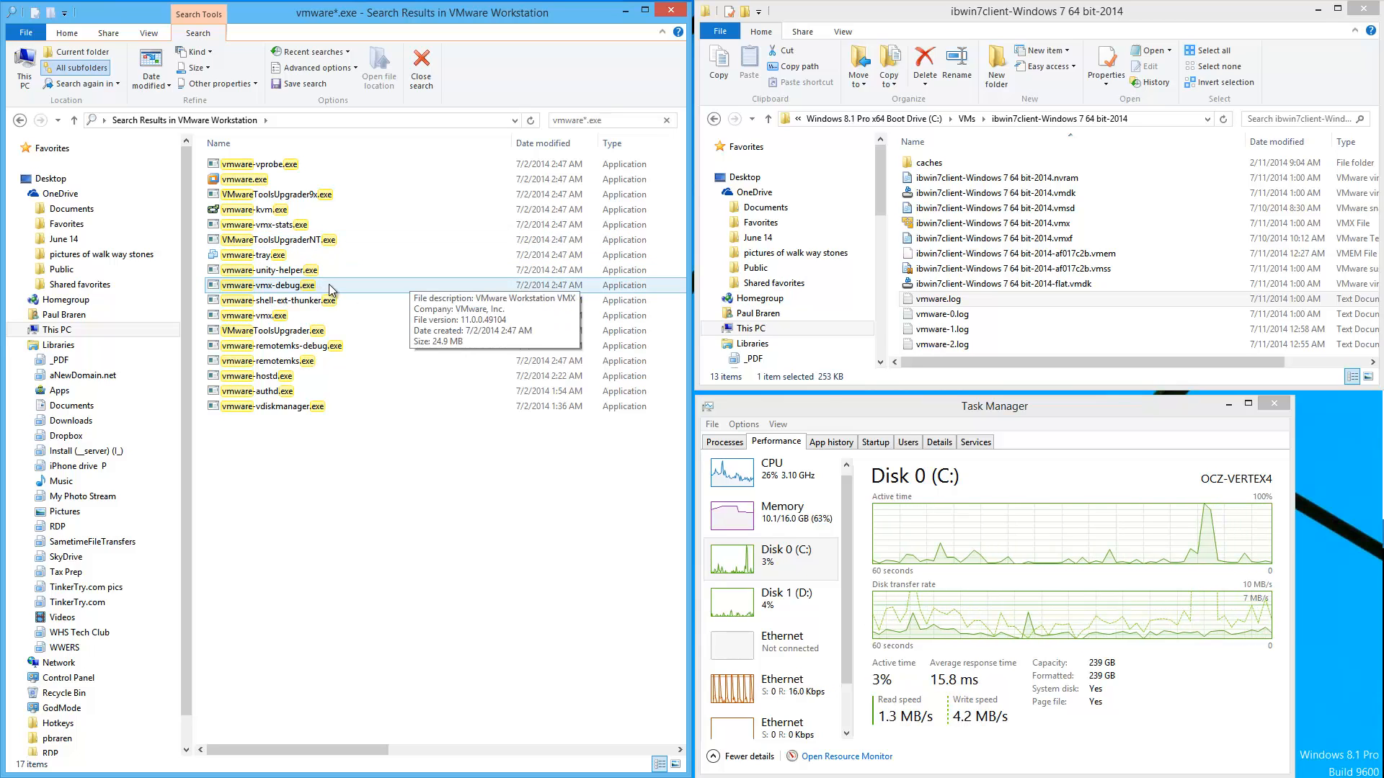
{"action": "left_click", "coordinate": [268, 286]}
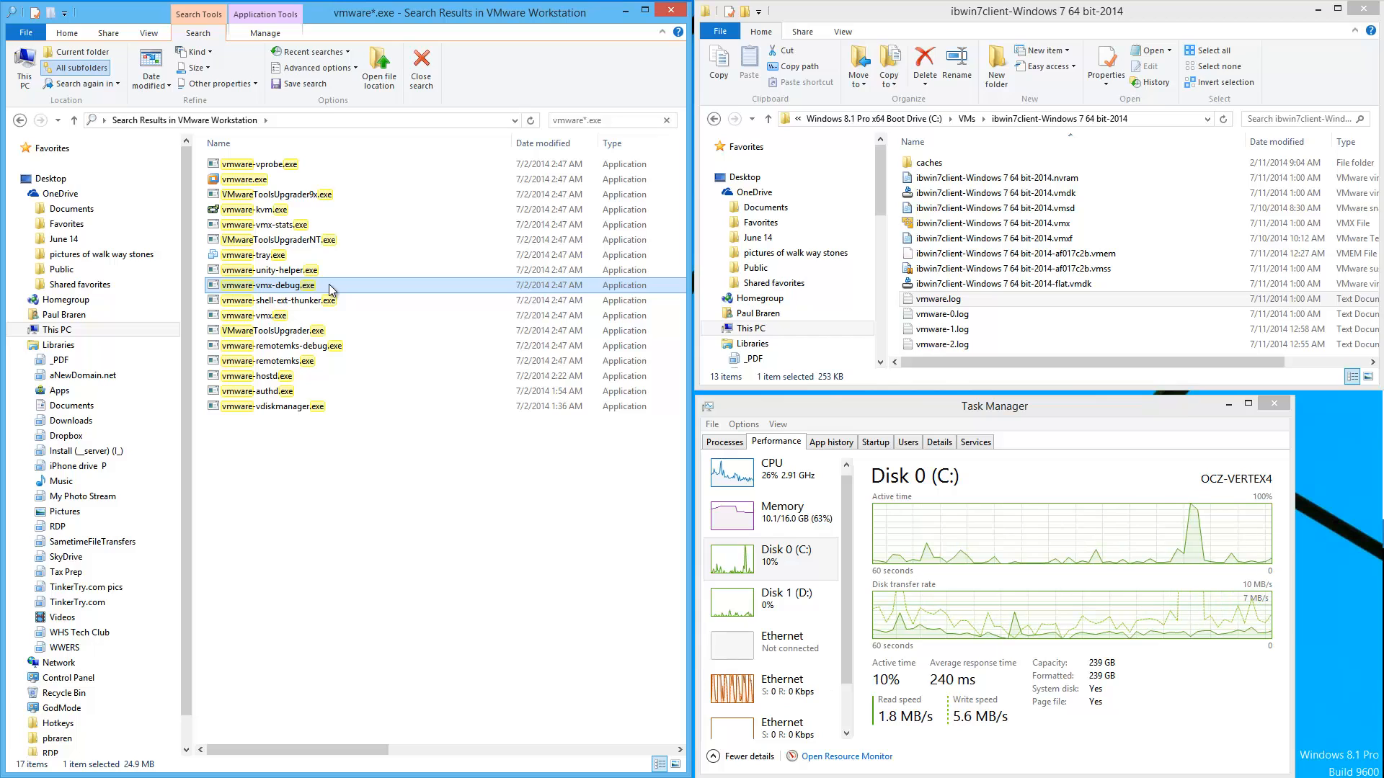
{"action": "right_click", "coordinate": [268, 285]}
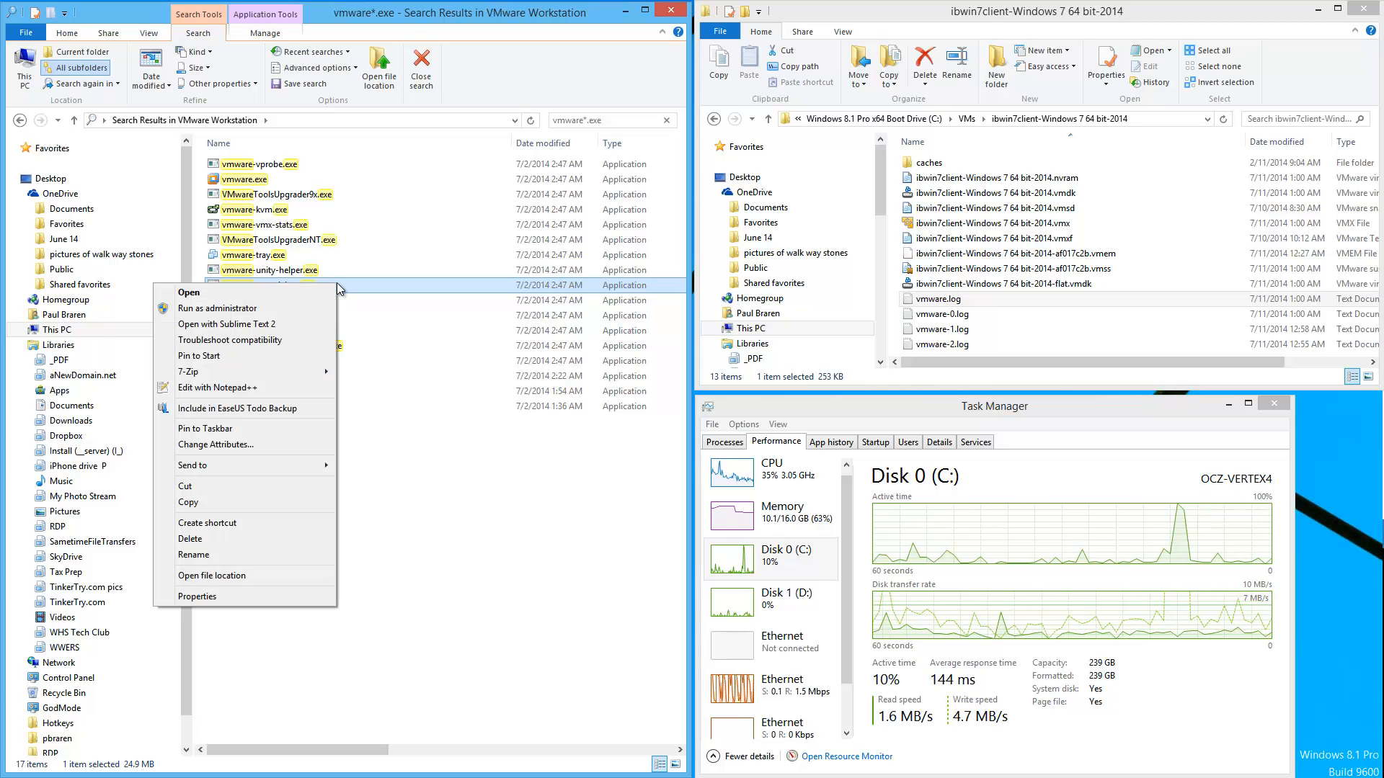
{"action": "left_click", "coordinate": [194, 553]}
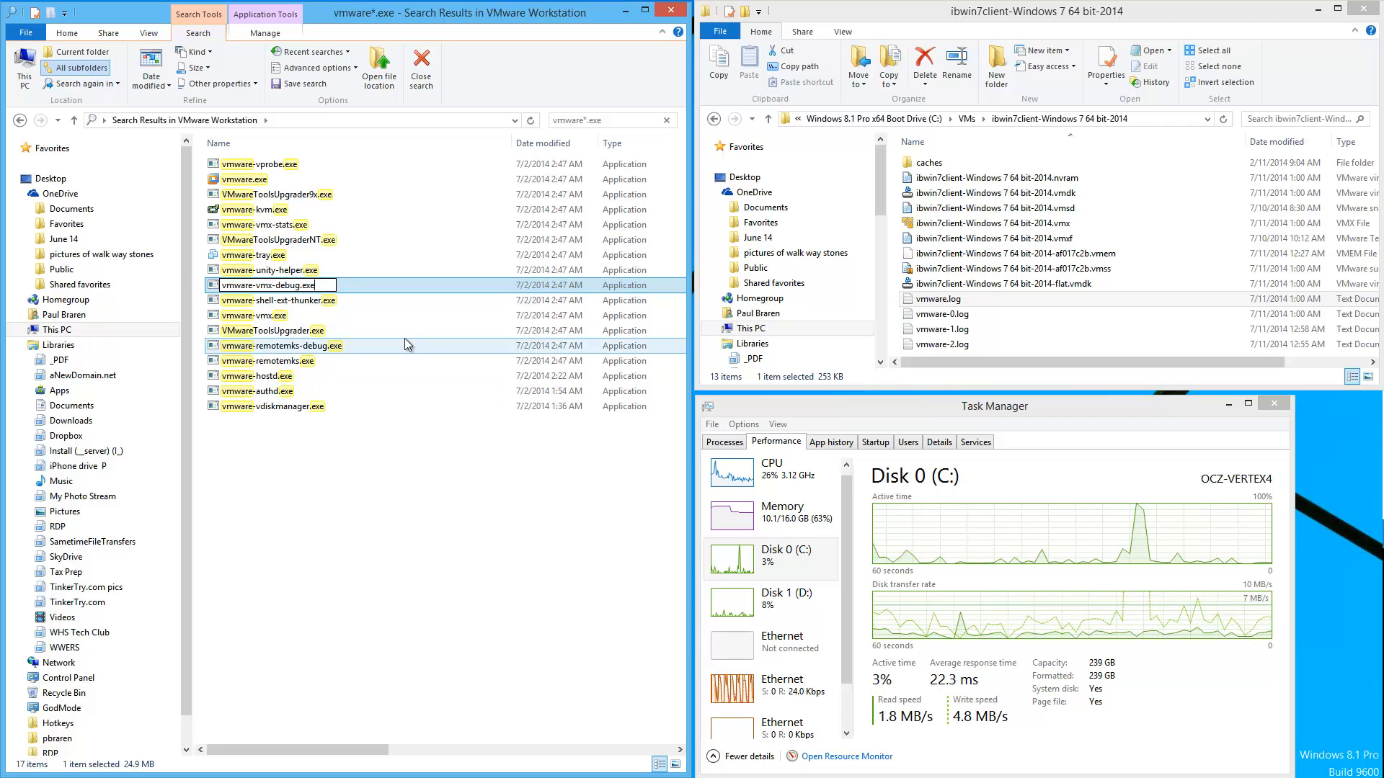
- Append -ORIGINAL to the name, confirming the extension change and administrator permission
{"action": "type", "text": "-ORIGIN"}
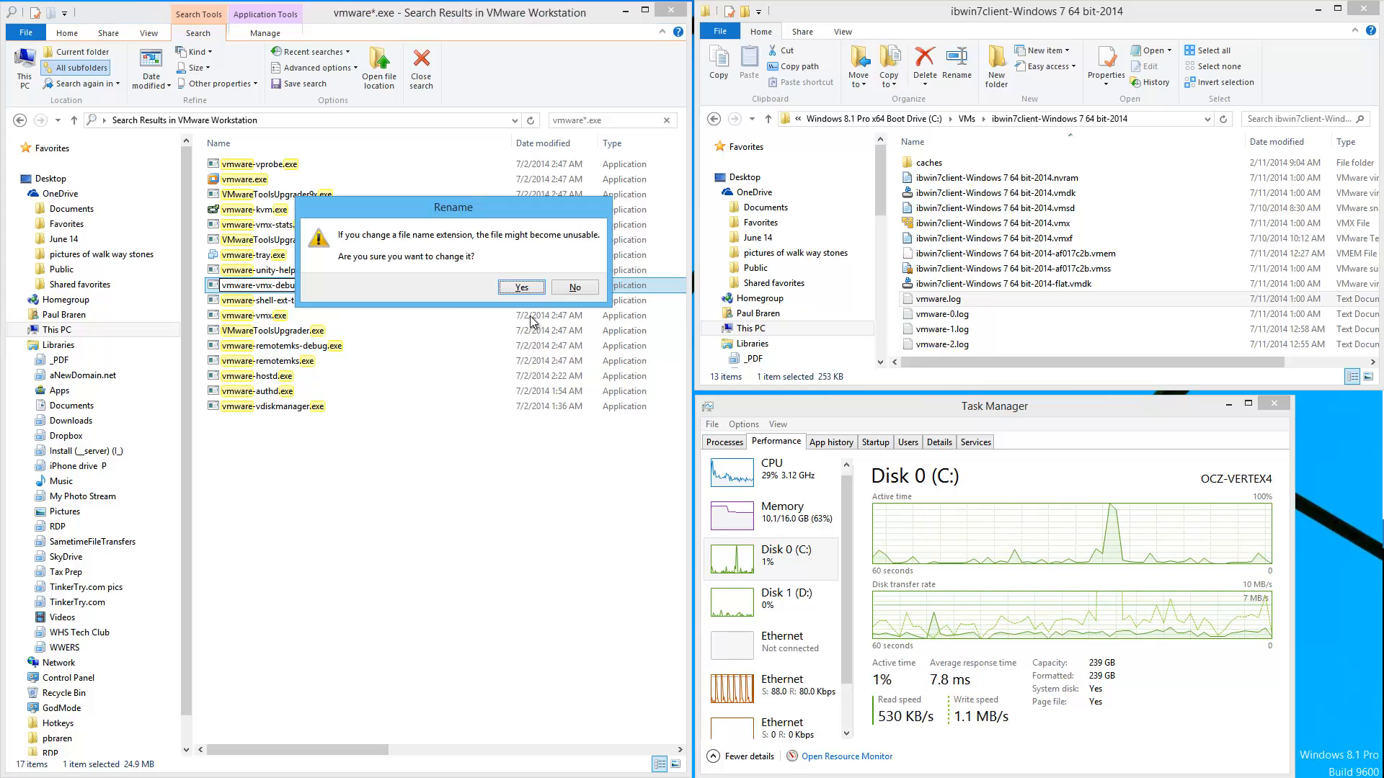
{"action": "left_click", "coordinate": [521, 287]}
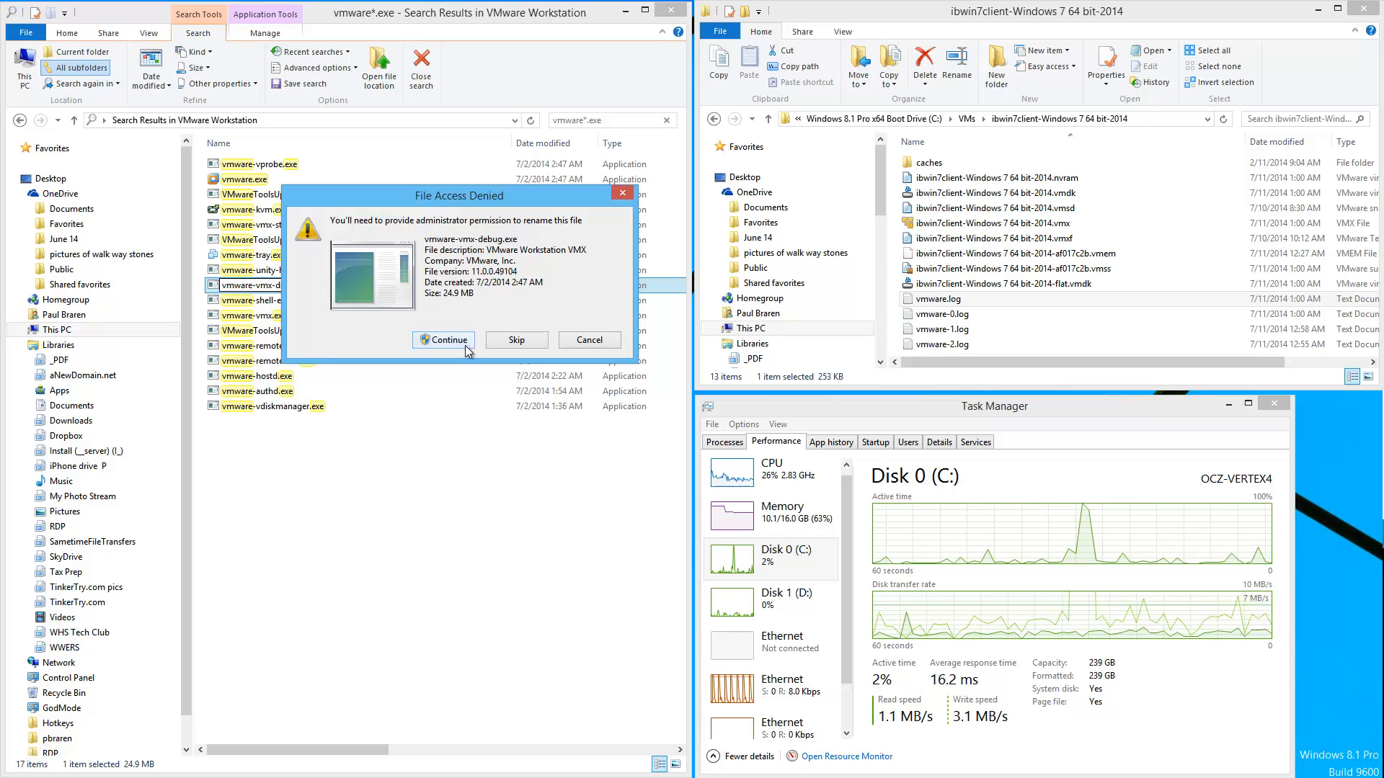
{"action": "left_click", "coordinate": [443, 341]}
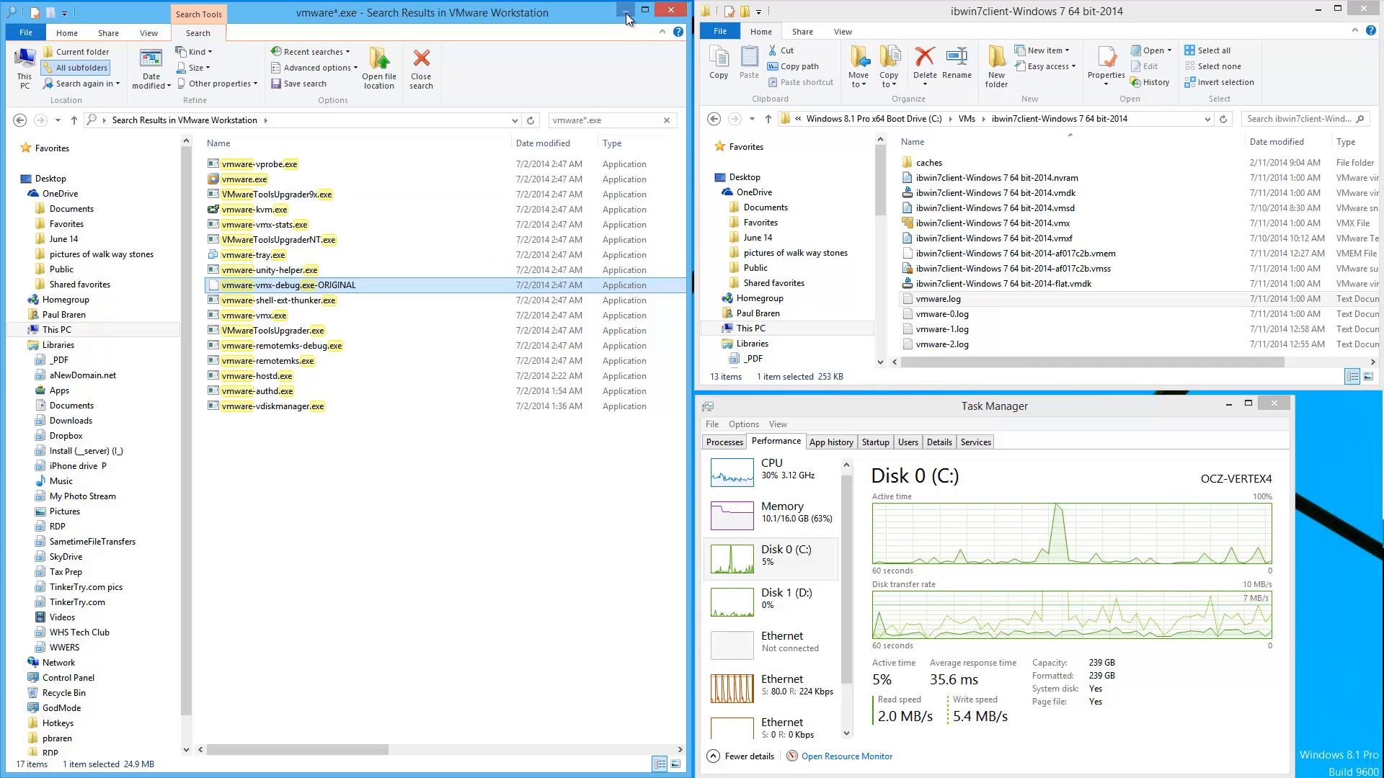
{"action": "left_click", "coordinate": [627, 10]}
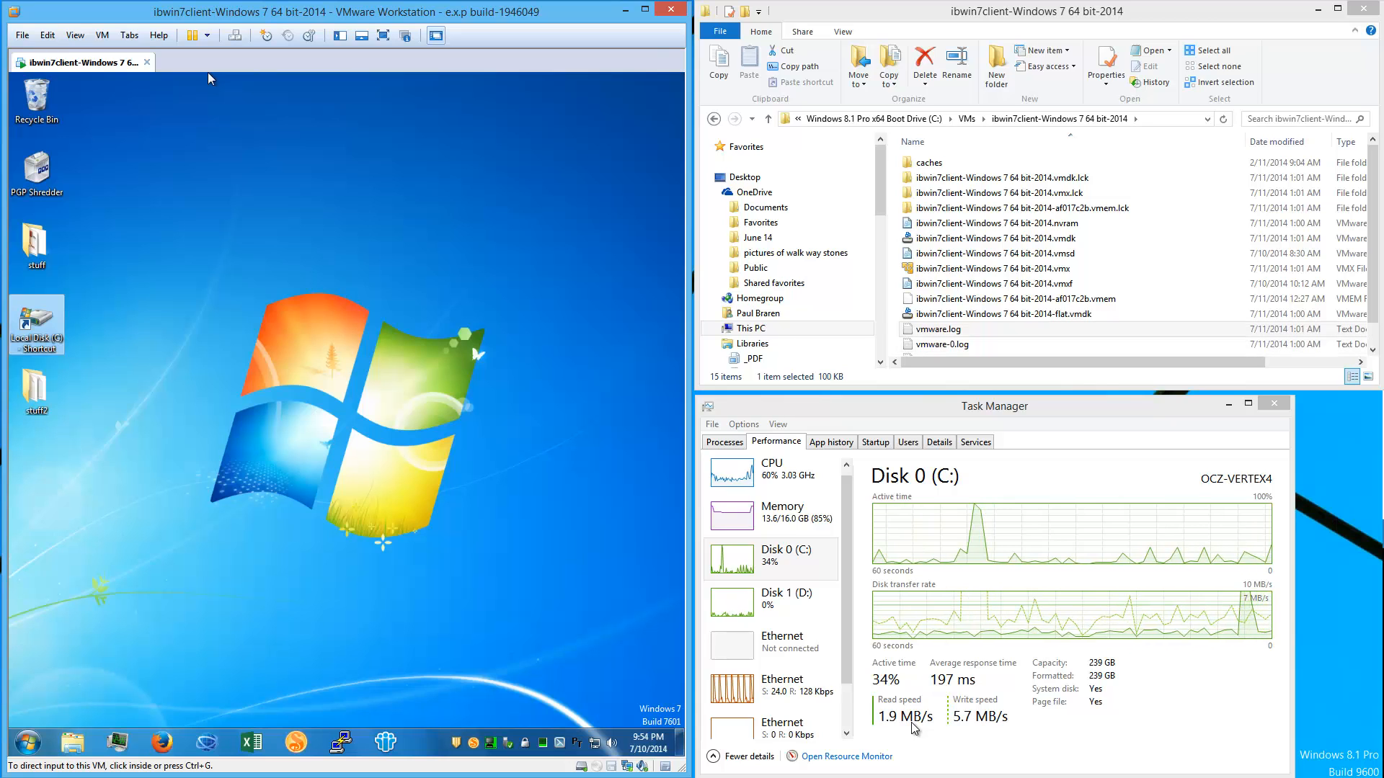
{"action": "mouse_move", "coordinate": [647, 355]}
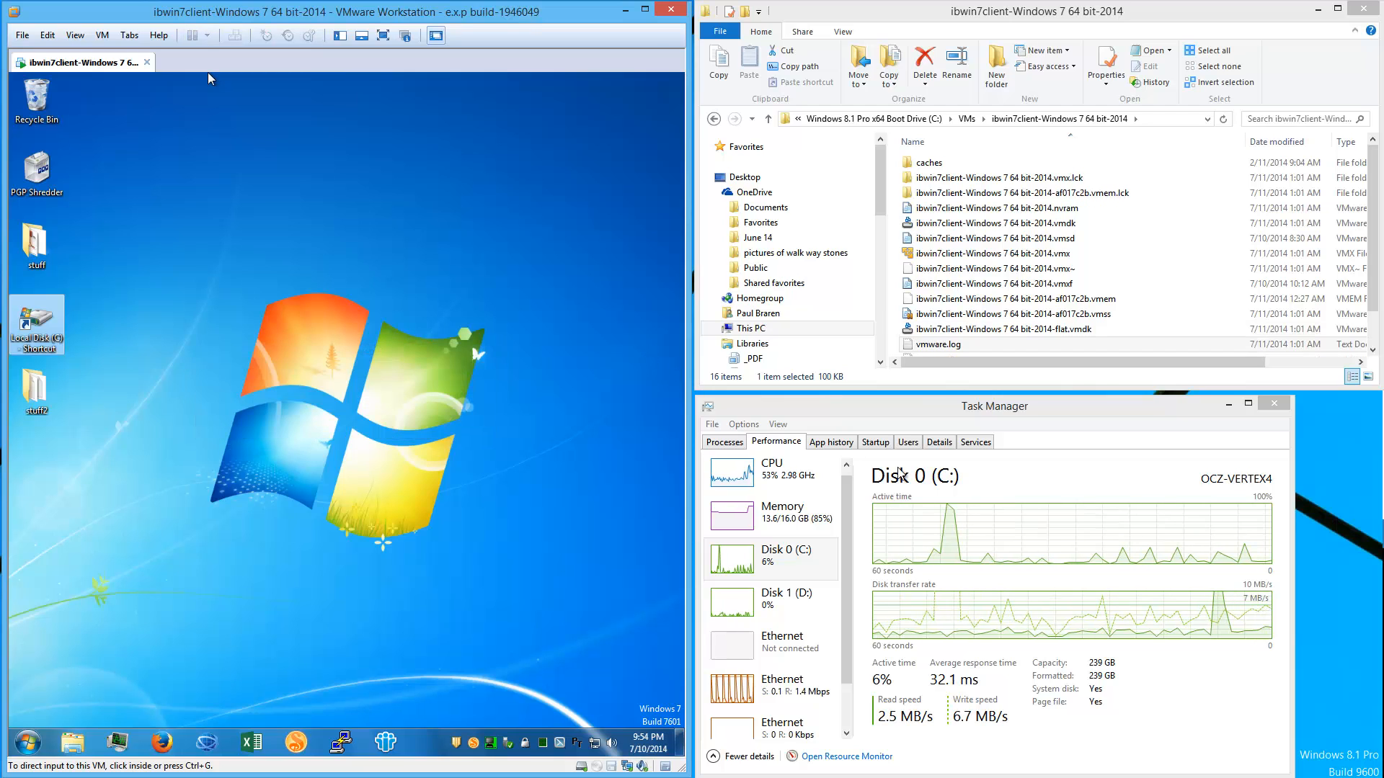
- Suspend and resume the Windows 7 VM to test resume speed without debug mode
{"action": "left_click", "coordinate": [192, 35]}
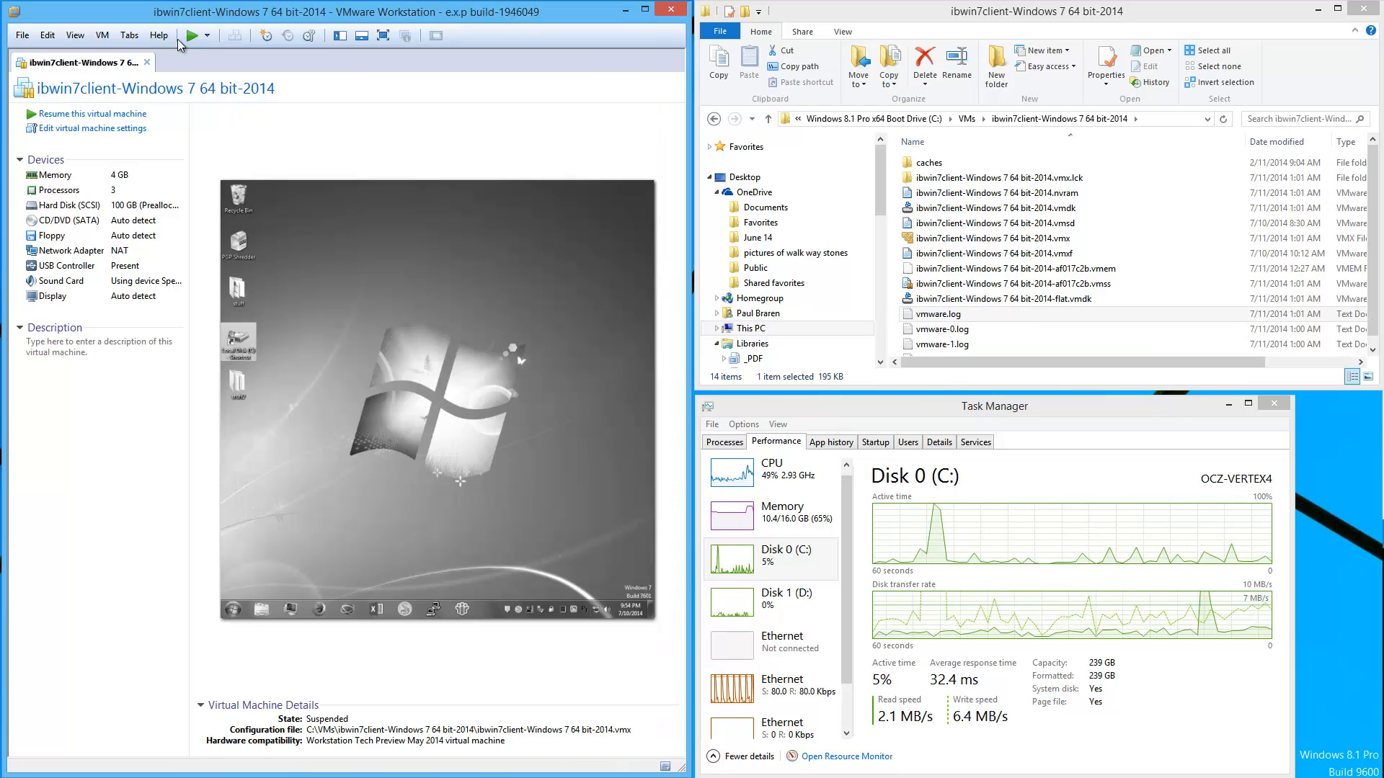
{"action": "left_click", "coordinate": [191, 35]}
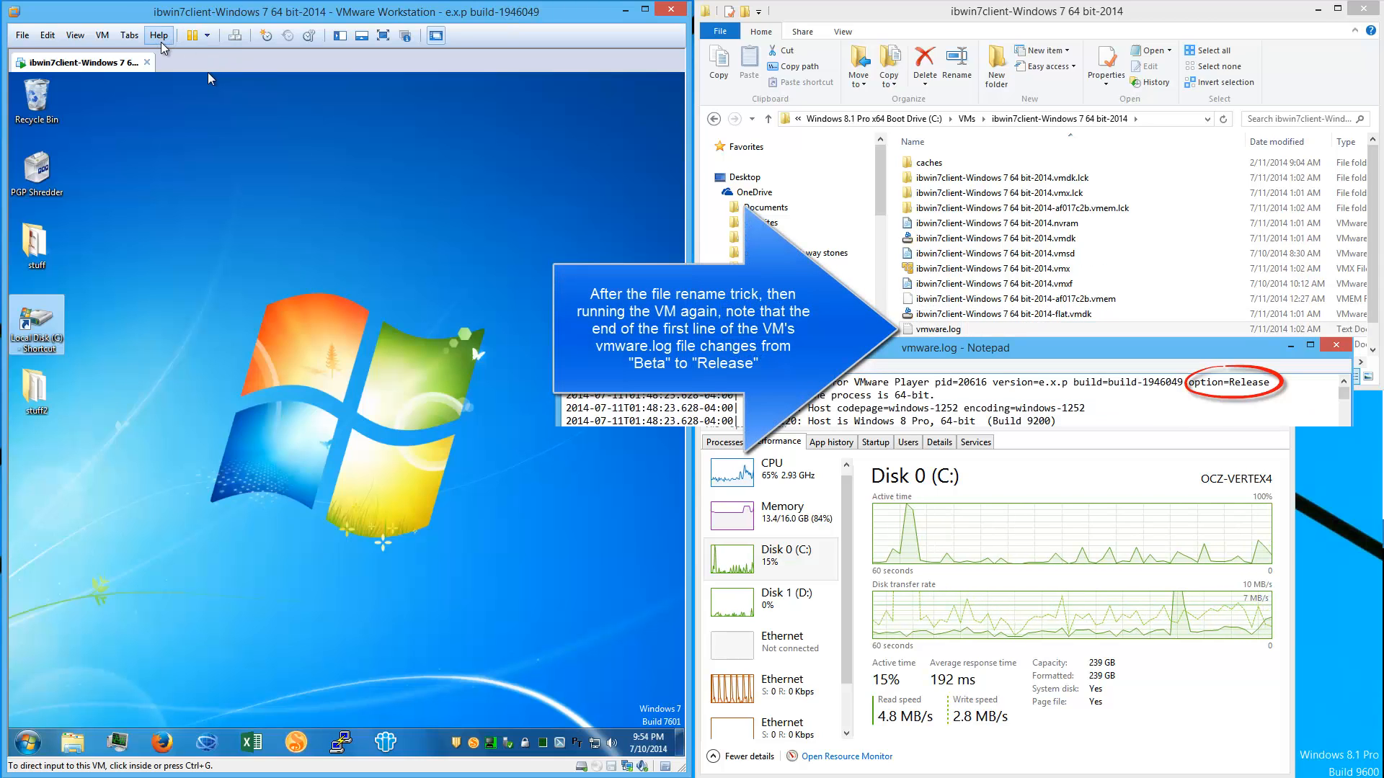
{"action": "left_click", "coordinate": [159, 34]}
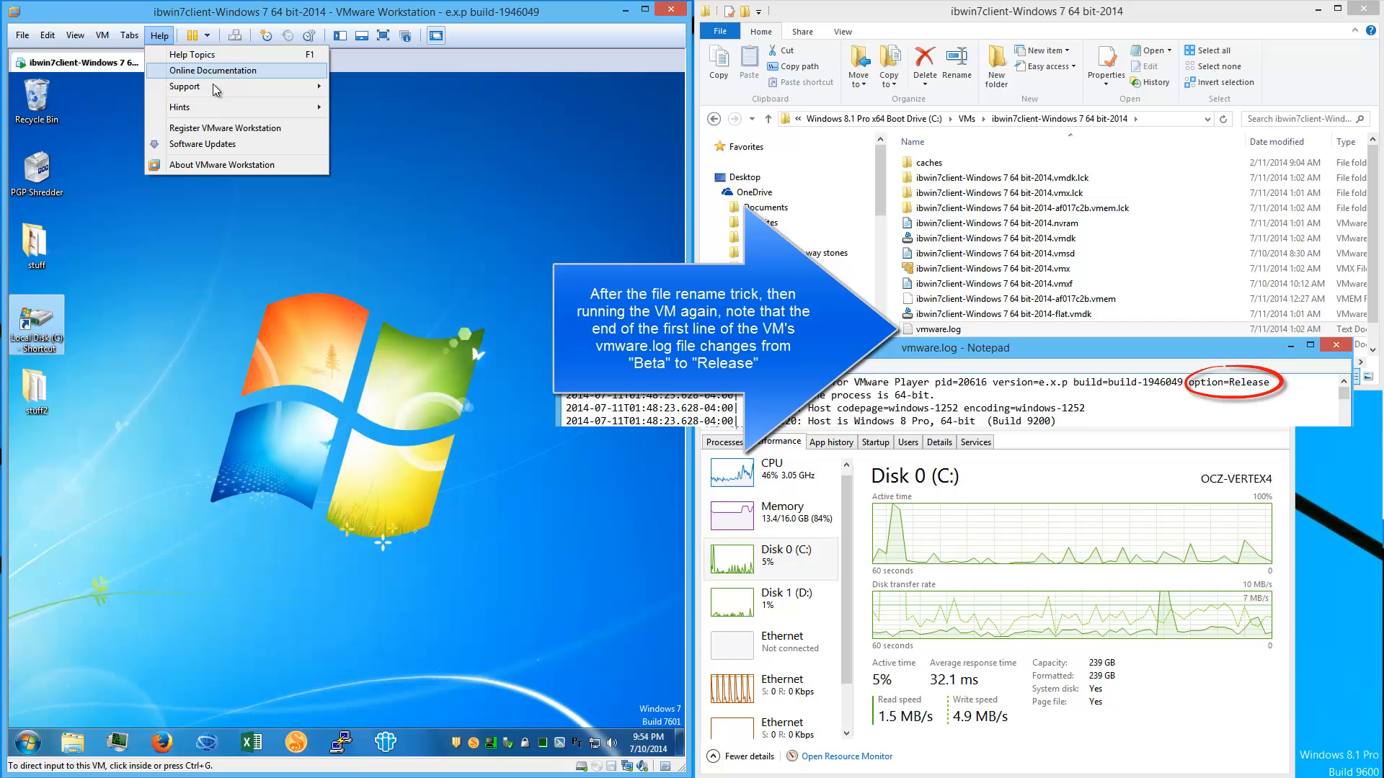
{"action": "left_click", "coordinate": [186, 86]}
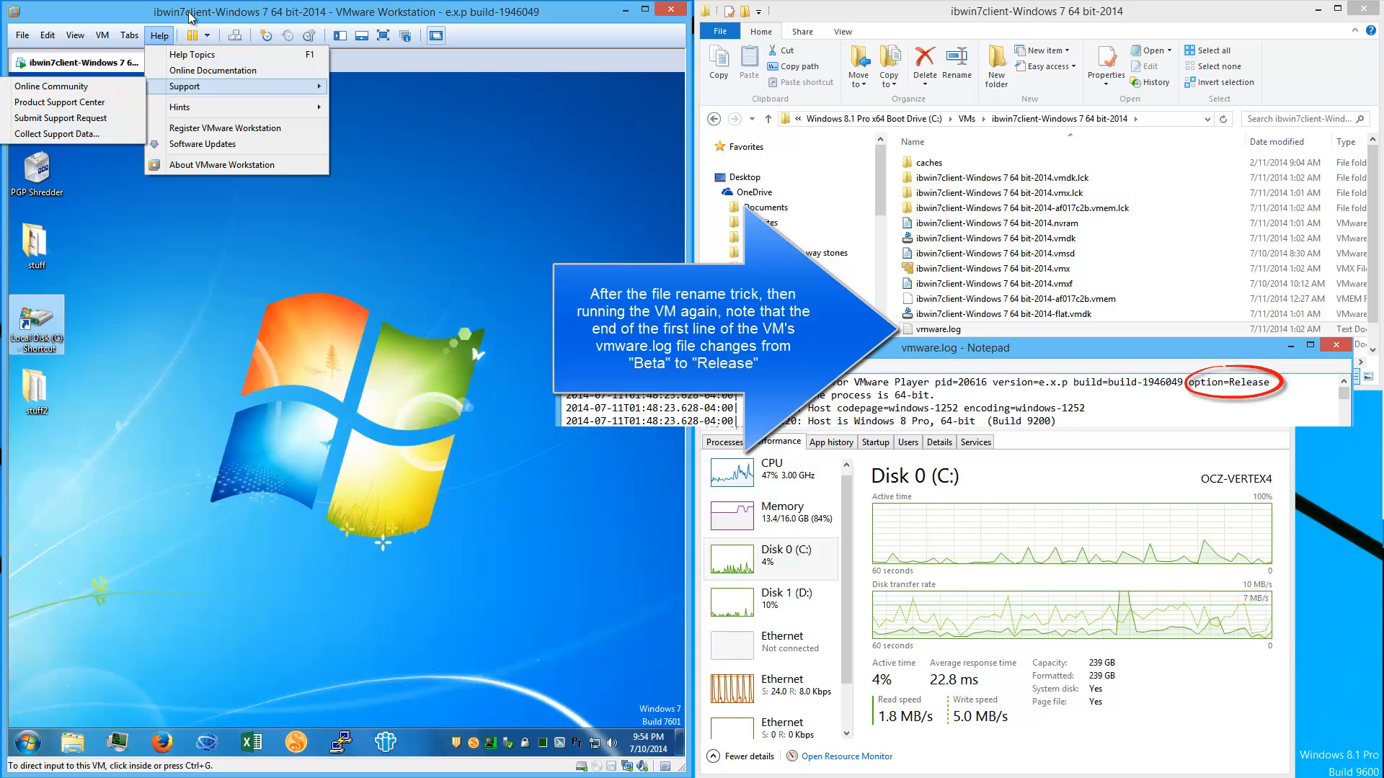
{"action": "left_click", "coordinate": [207, 78]}
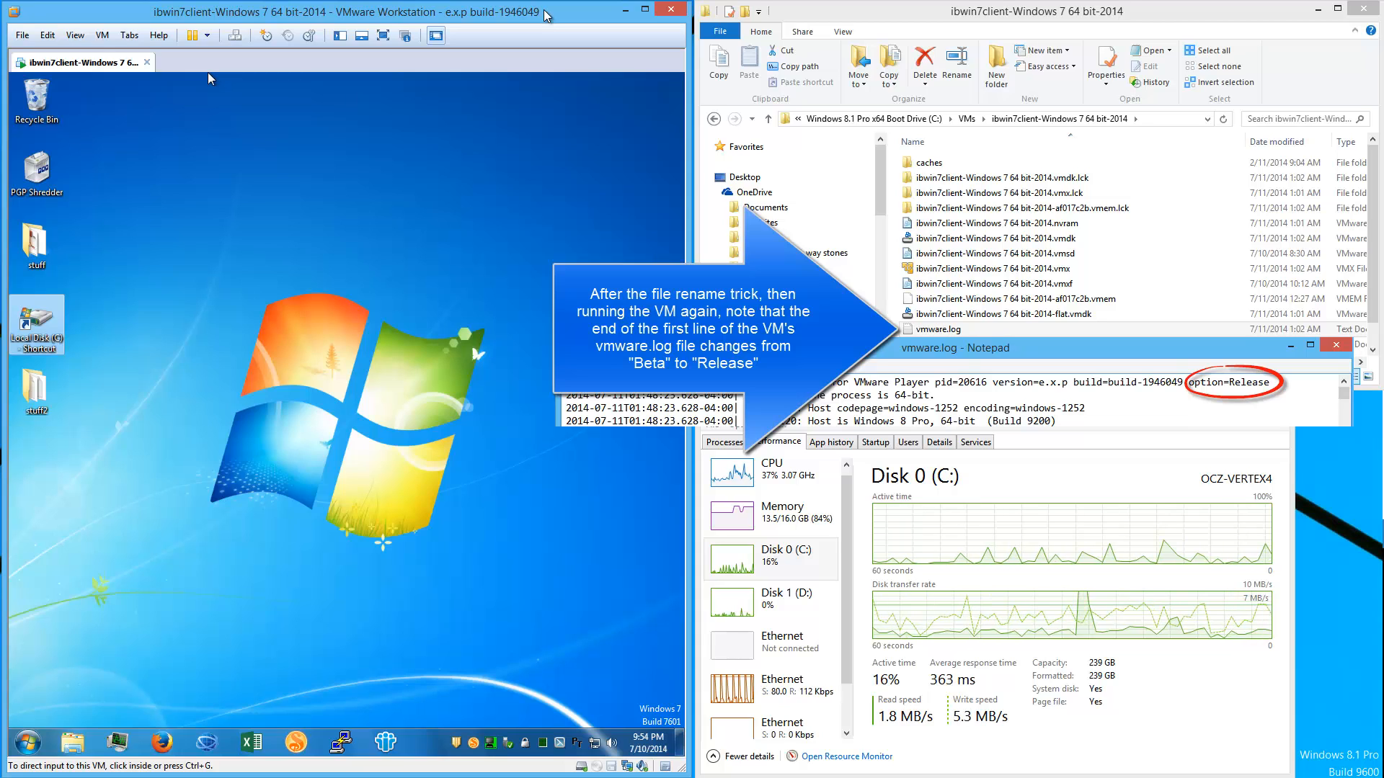
{"action": "mouse_move", "coordinate": [421, 470]}
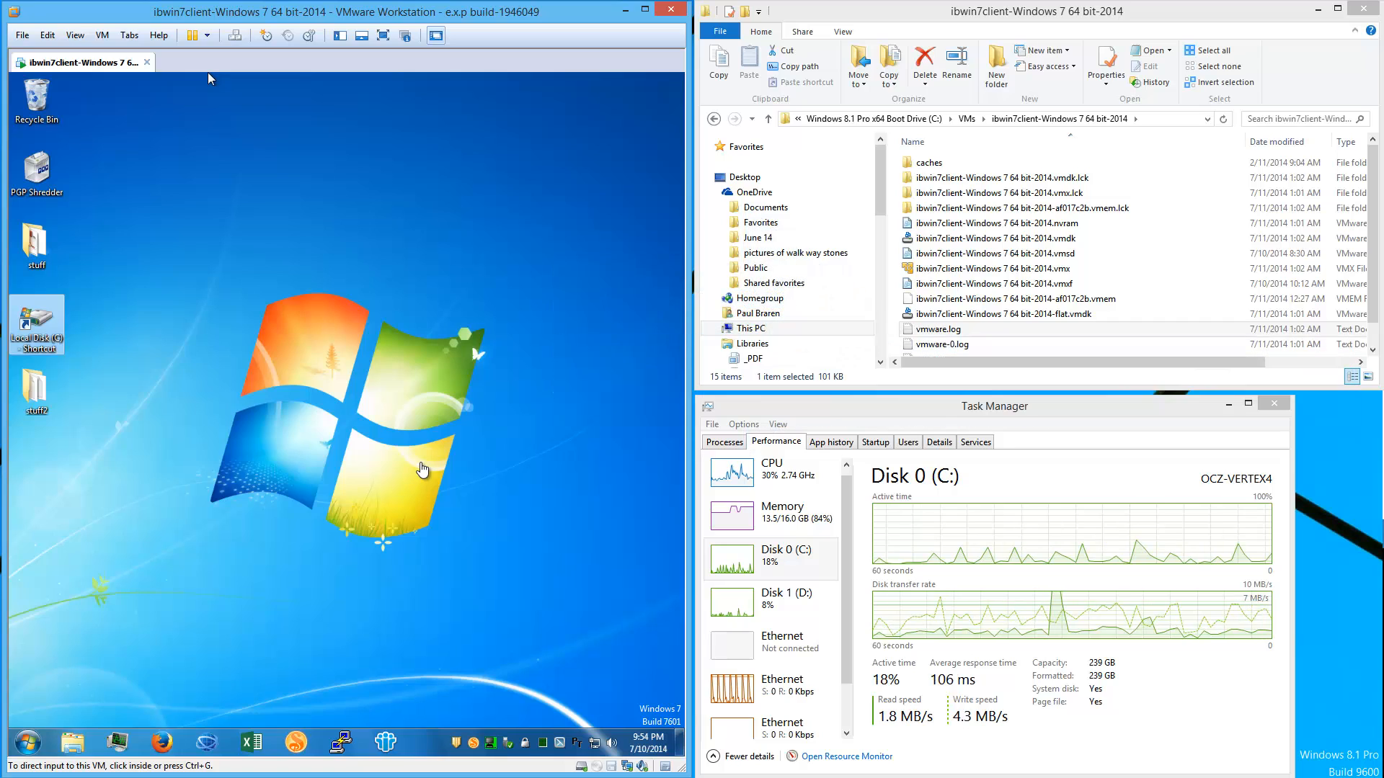
{"action": "mouse_move", "coordinate": [353, 421]}
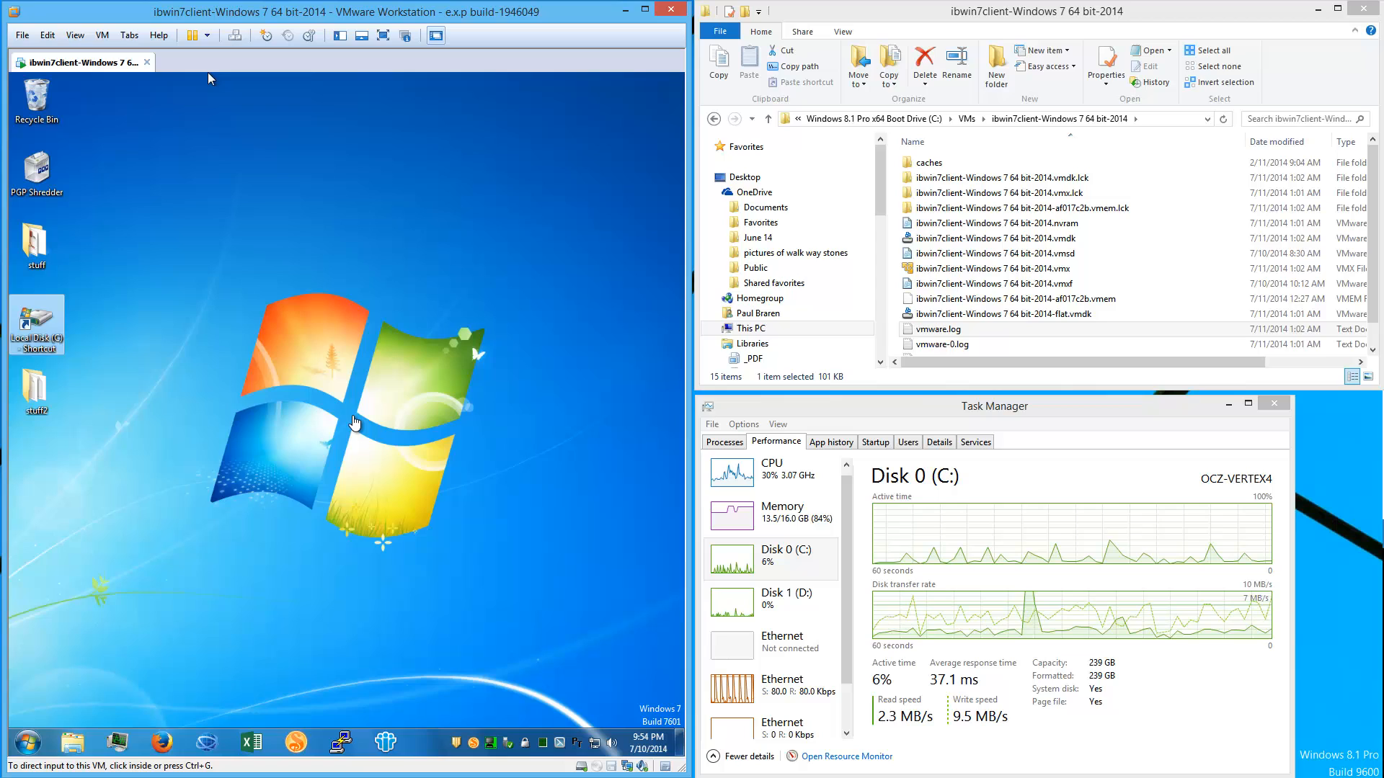
{"action": "mouse_move", "coordinate": [477, 254]}
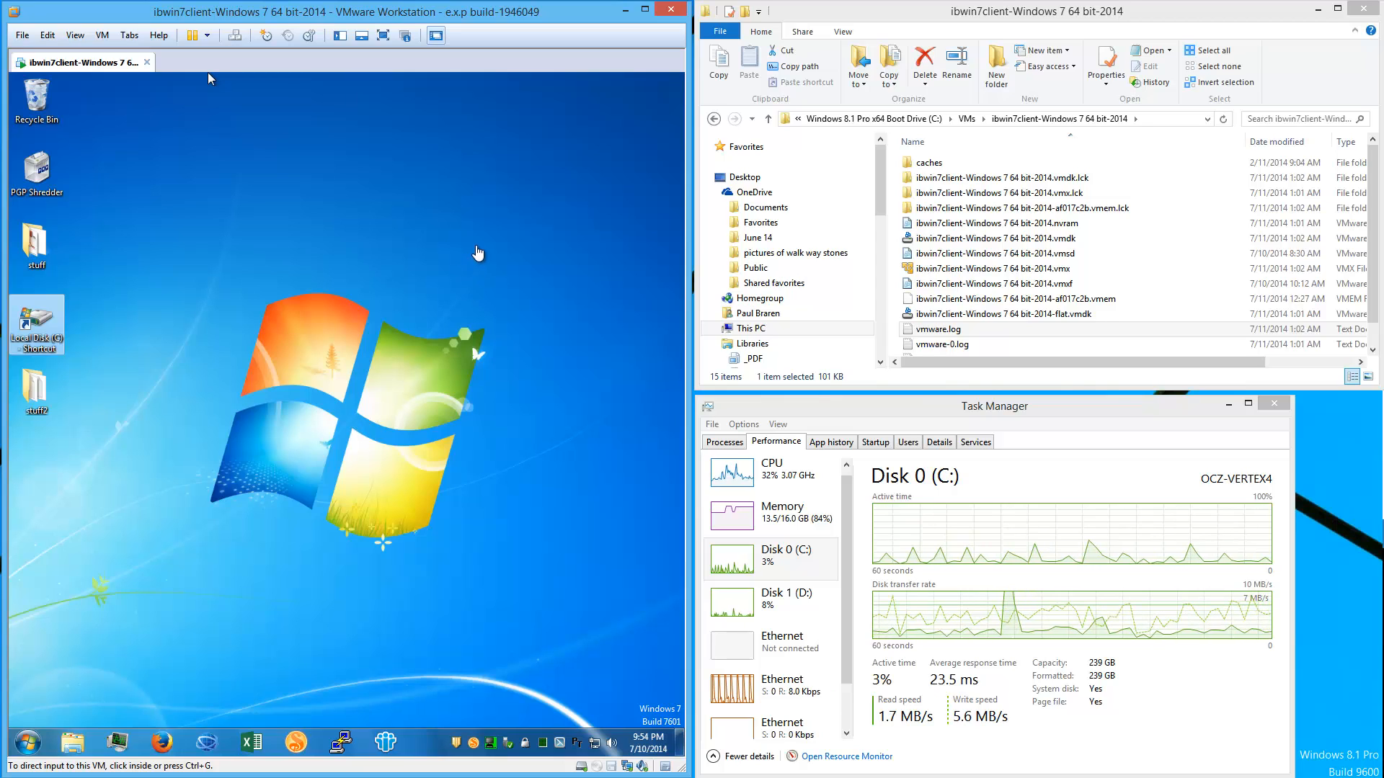